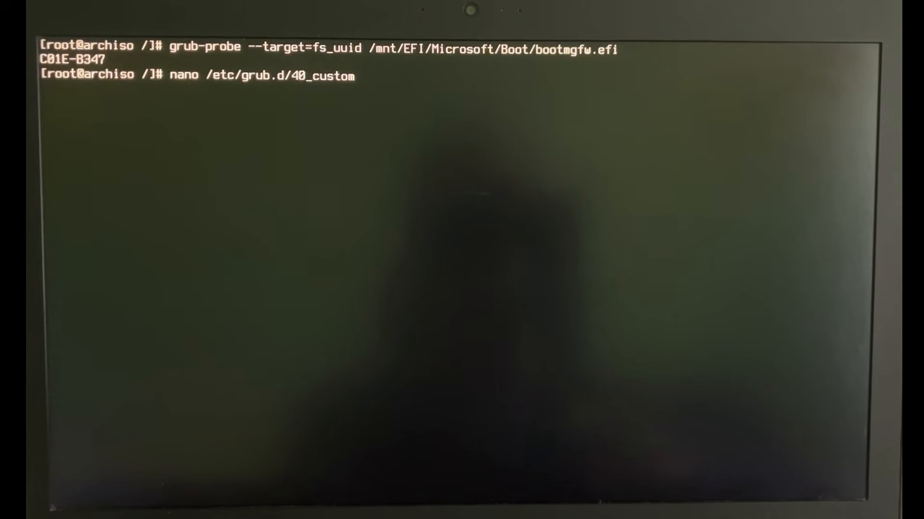
- Replace the UUID placeholder in /etc/grub.d/40_custom with C01E-8347 and save the file
{"action": "key", "text": "Return"}
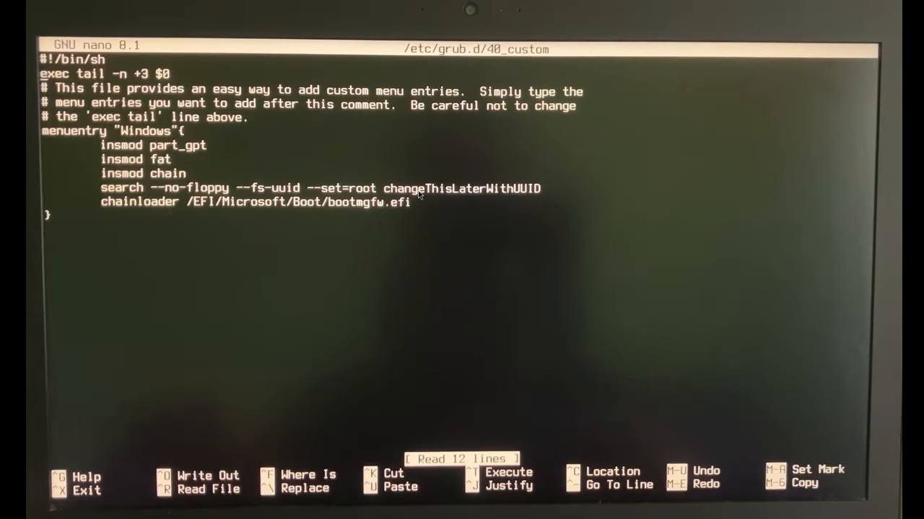
{"action": "mouse_move", "coordinate": [505, 196]}
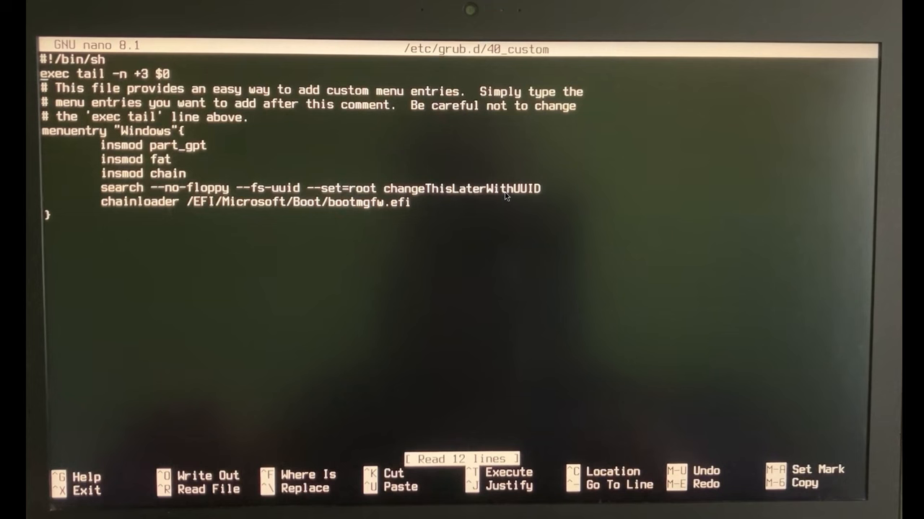
{"action": "type", "text": "C01E-8347"}
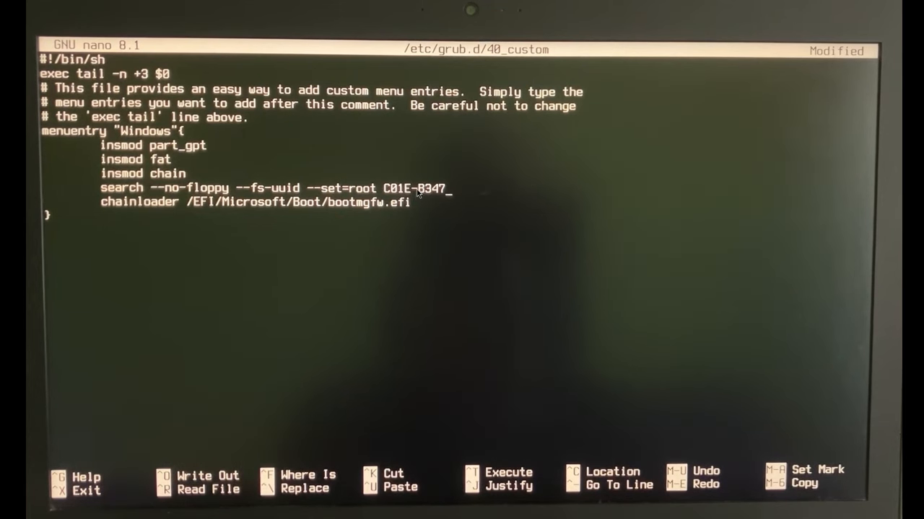
{"action": "mouse_move", "coordinate": [453, 200]}
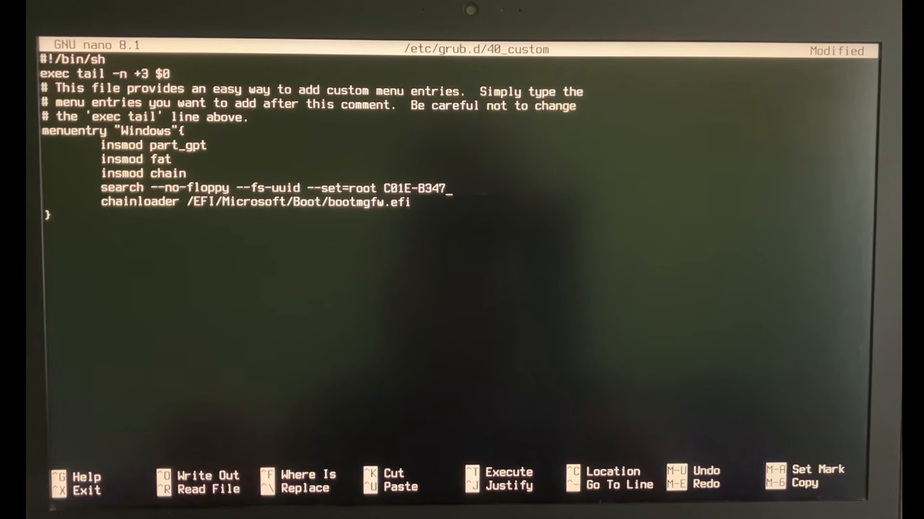
{"action": "key", "text": "ctrl+o"}
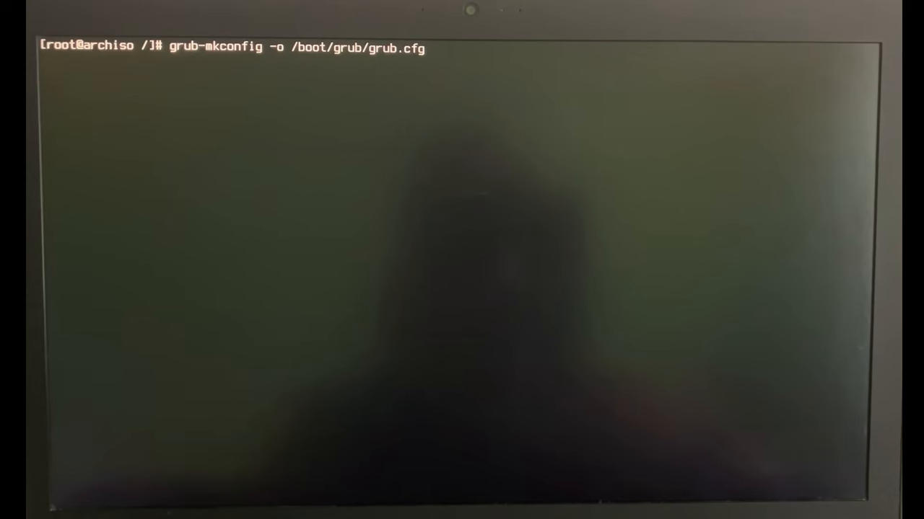
- Regenerate /boot/grub/grub.cfg with grub-mkconfig and review it in nano for the Windows entry
{"action": "key", "text": "Return"}
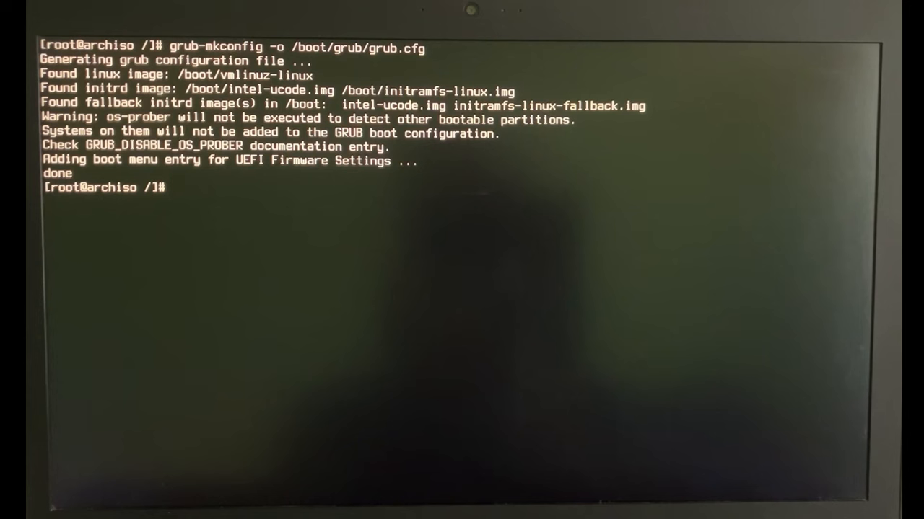
{"action": "type", "text": "nano /boot/grub/grub.cfg"}
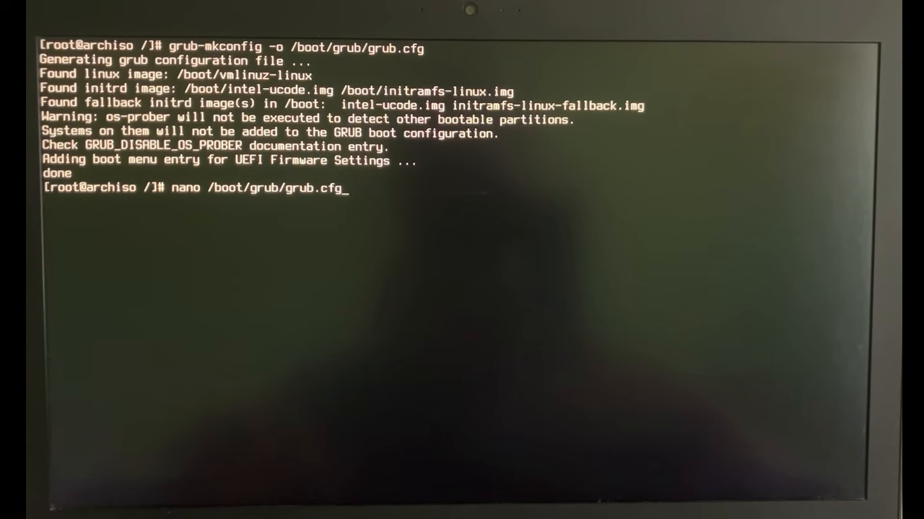
{"action": "key", "text": "Return"}
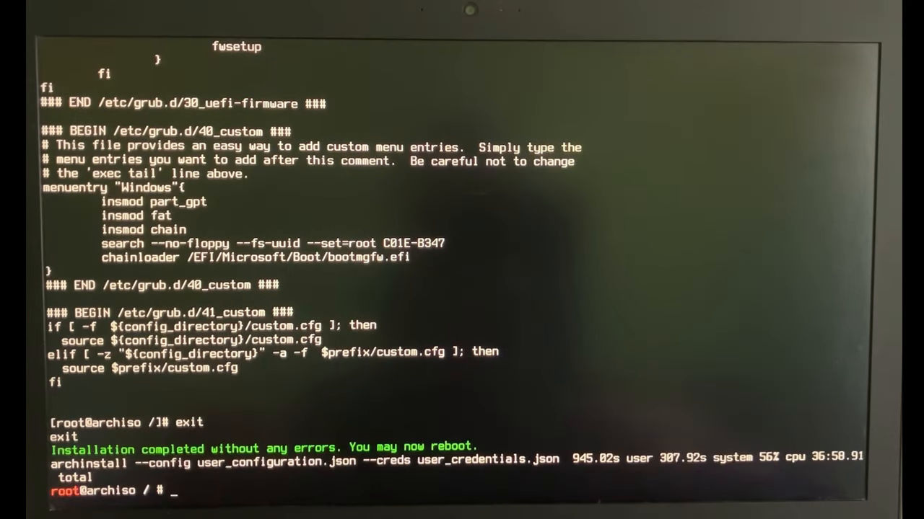
- Reboot the machine into the GRUB menu listing Arch Linux and Windows
{"action": "type", "text": "reboot"}
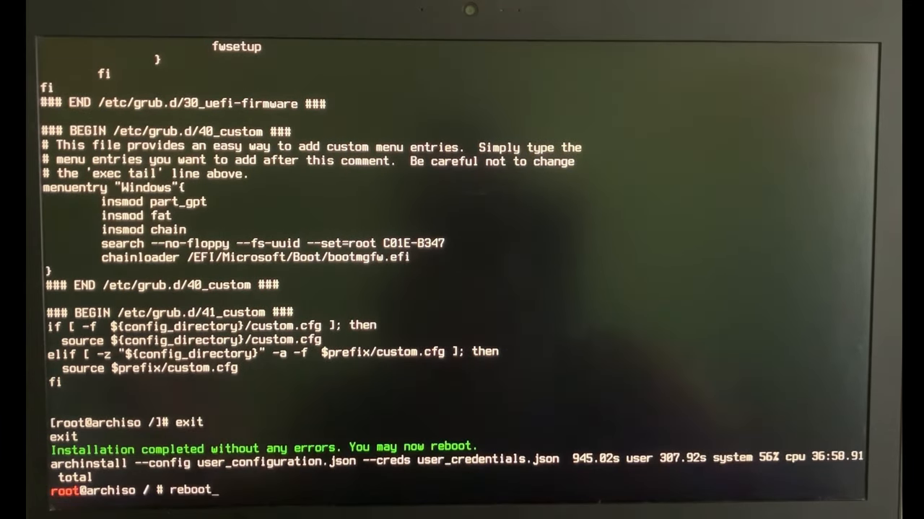
{"action": "key", "text": "Return"}
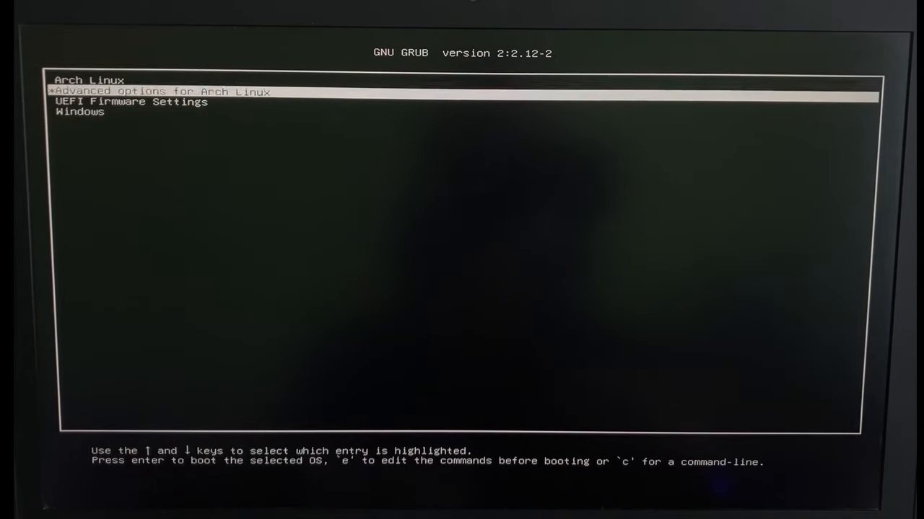
- Boot the Arch Linux entry through to the GNOME applications overview
{"action": "key", "text": "Return"}
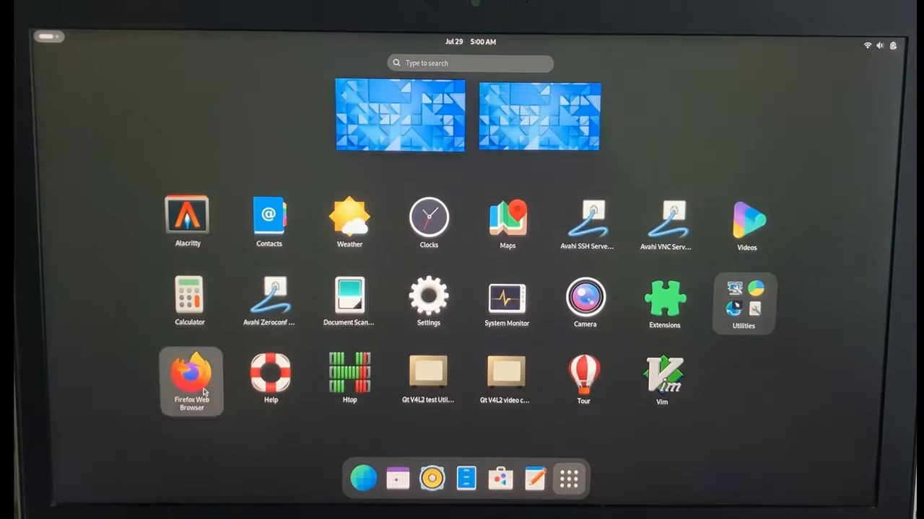
- Launch Firefox from the GNOME app grid, then restart into the HP Startup Menu
{"action": "left_click", "coordinate": [191, 375]}
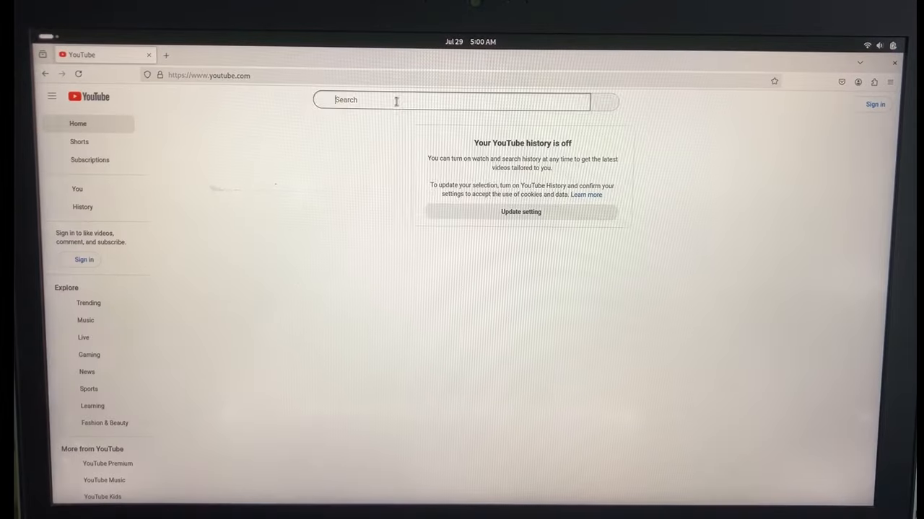
{"action": "type", "text": "mr"}
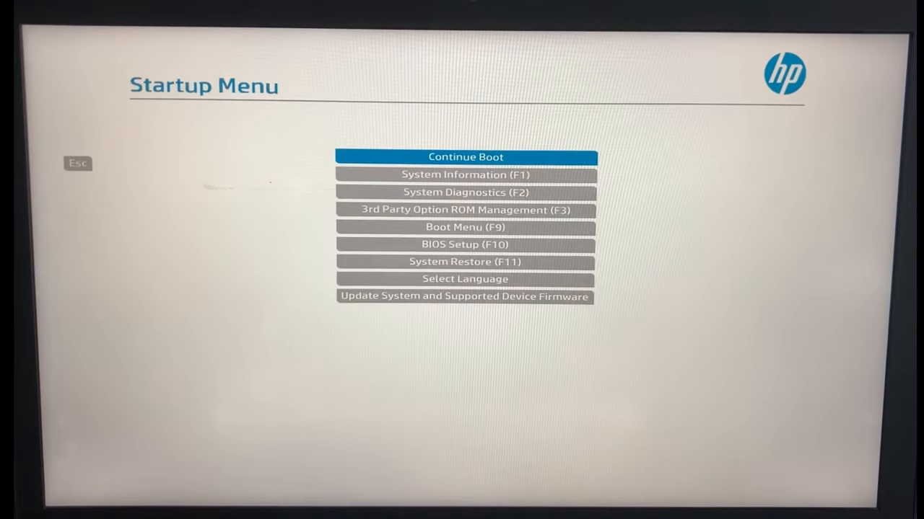
- Choose the live Arch USB from the HP boot device list and boot from it
{"action": "key", "text": "down"}
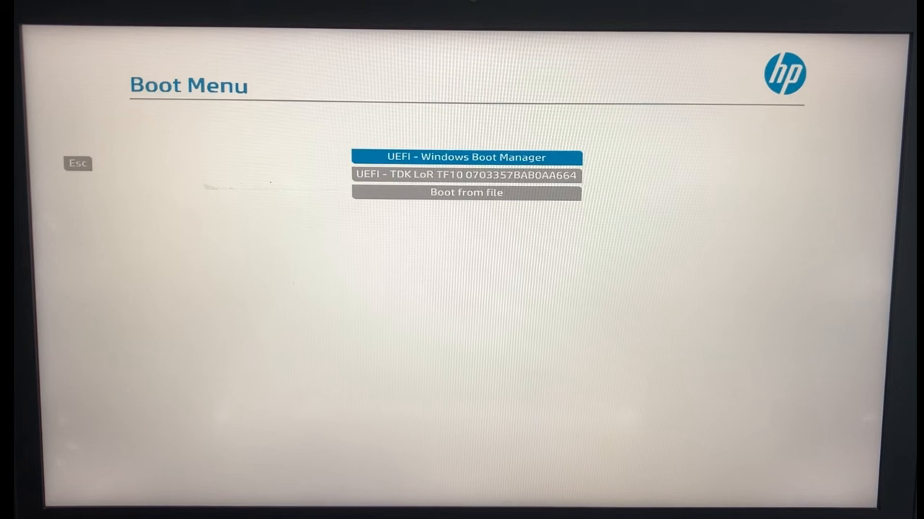
{"action": "key", "text": "Down"}
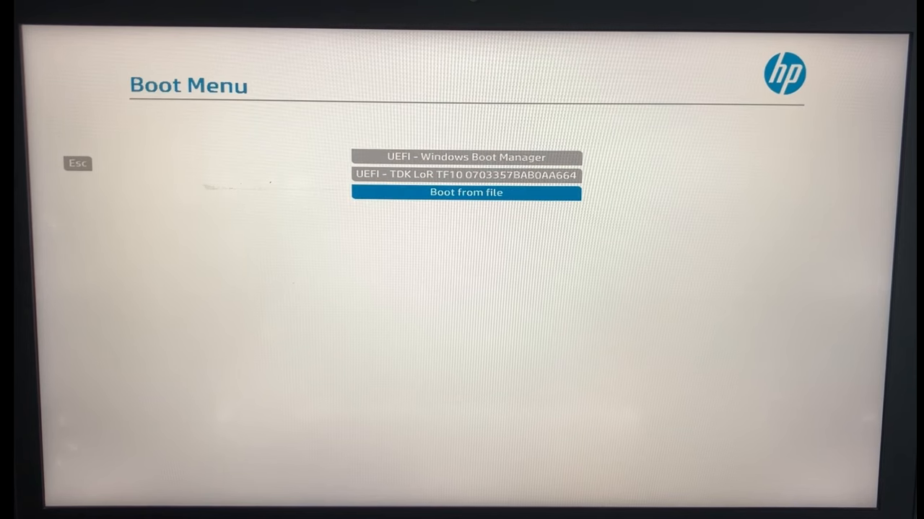
{"action": "left_click", "coordinate": [466, 192]}
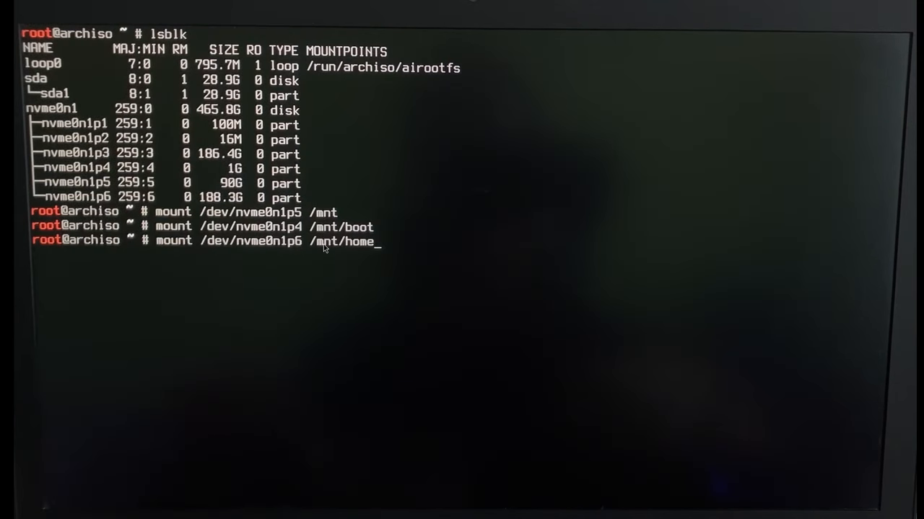
{"action": "mouse_move", "coordinate": [254, 209]}
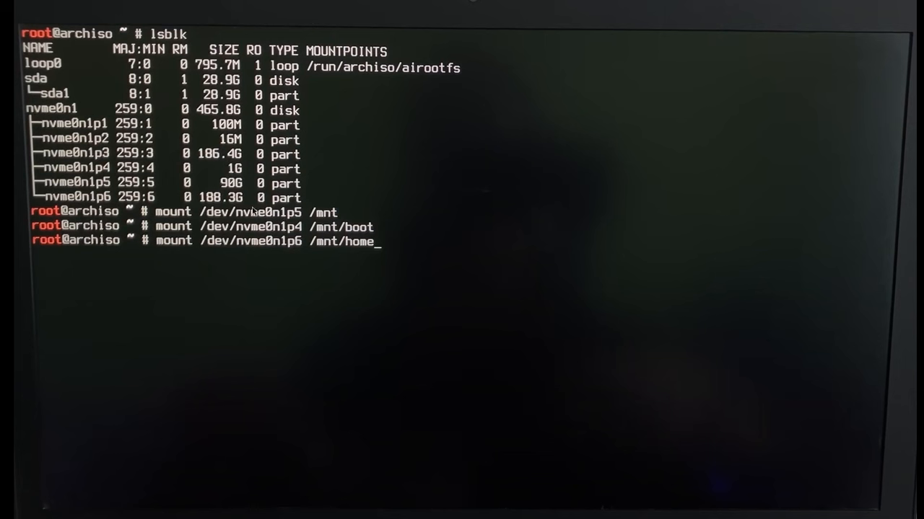
{"action": "mouse_move", "coordinate": [267, 231]}
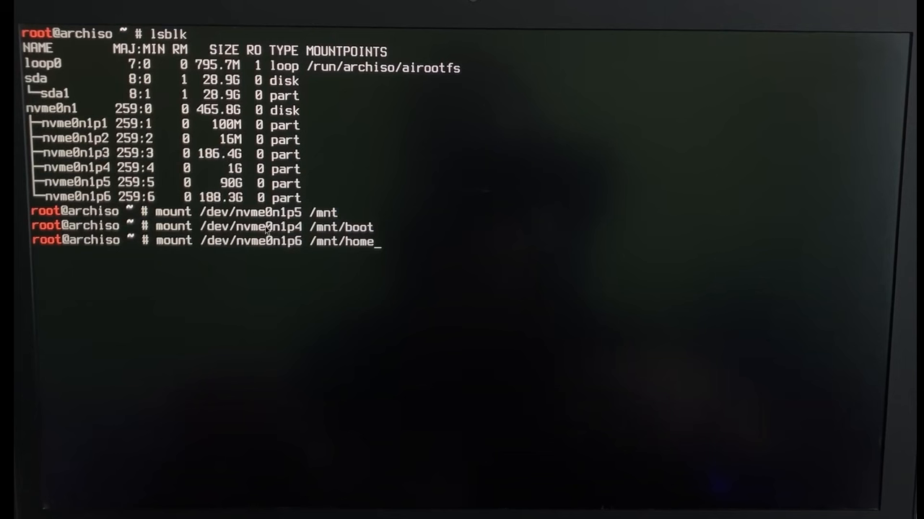
{"action": "mouse_move", "coordinate": [291, 231]}
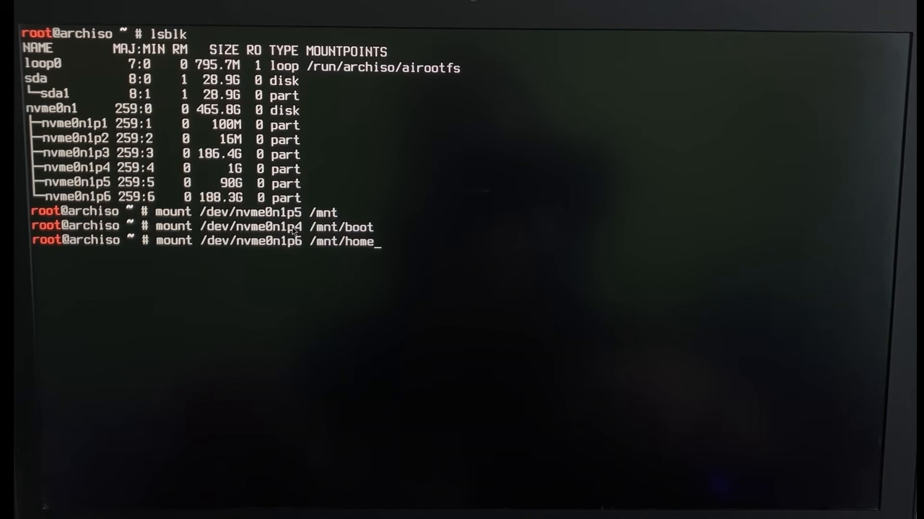
{"action": "mouse_move", "coordinate": [320, 246]}
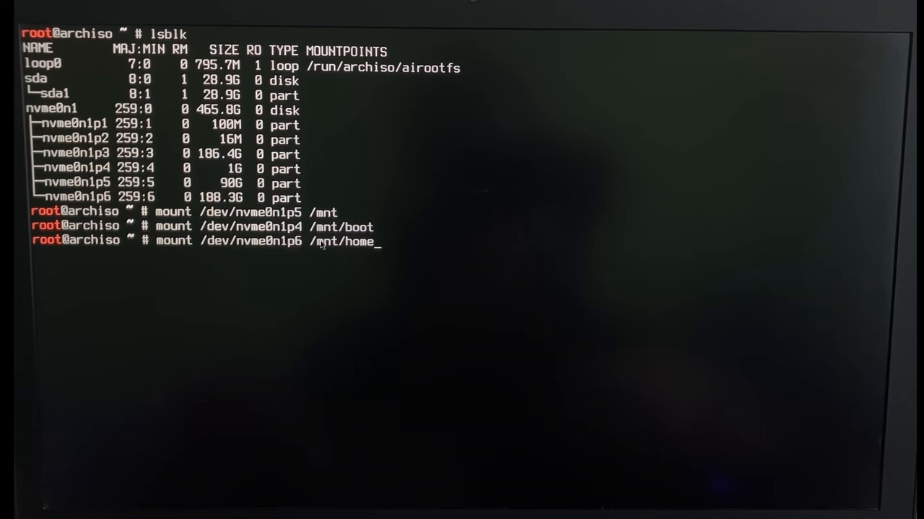
{"action": "mouse_move", "coordinate": [150, 246]}
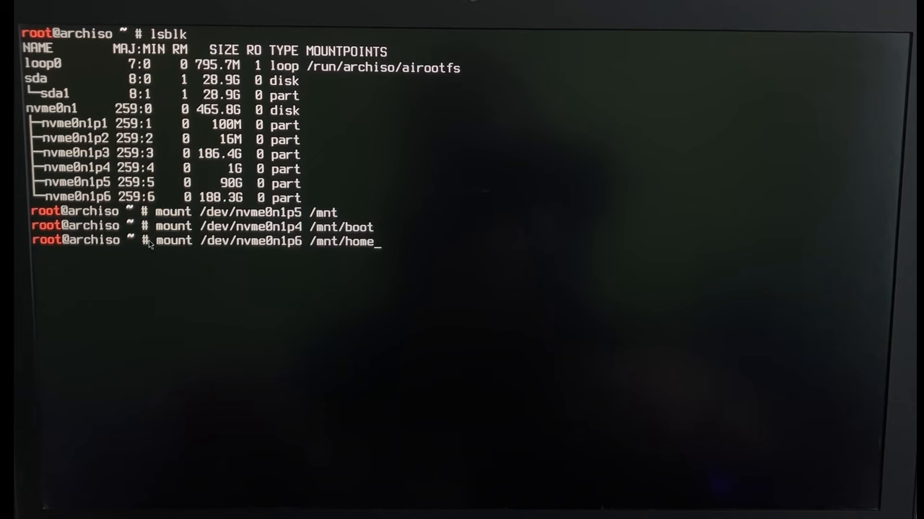
{"action": "mouse_move", "coordinate": [132, 167]}
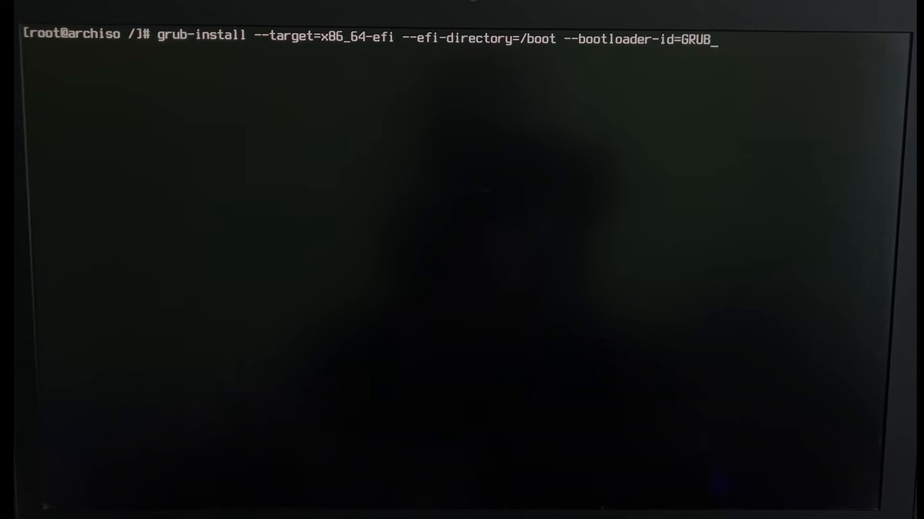
- Install GRUB to the EFI partition at /boot with bootloader-id GRUB, unmount /mnt and reboot
{"action": "key", "text": "Return"}
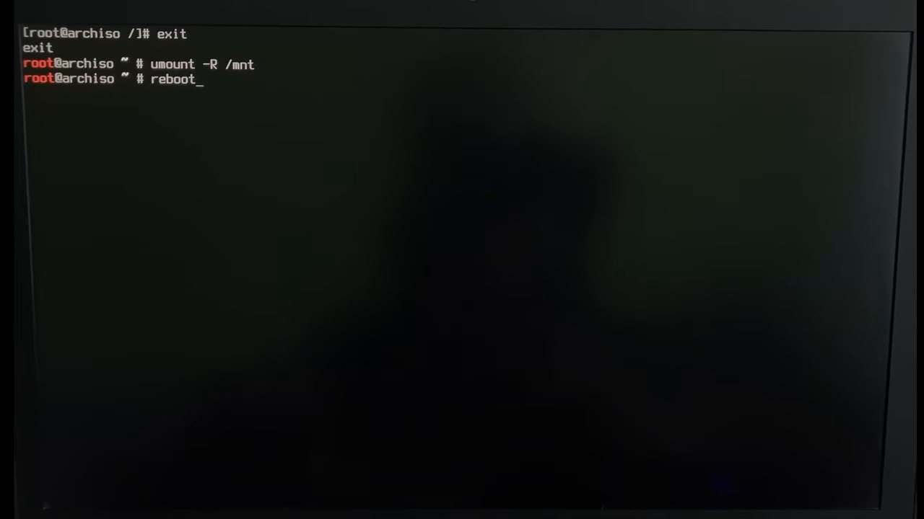
{"action": "key", "text": "Return"}
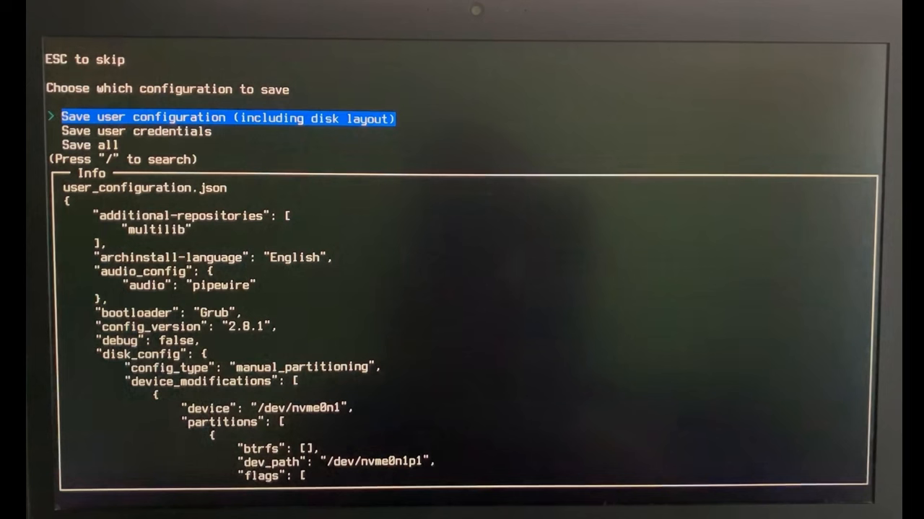
- Choose 'Save all' to store both user_configuration.json and user_credentials.json
{"action": "key", "text": "Down"}
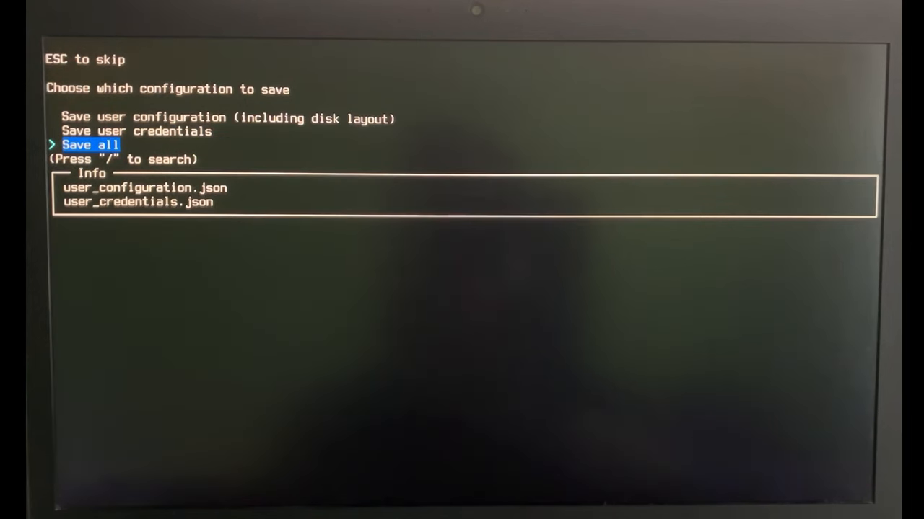
{"action": "key", "text": "Return"}
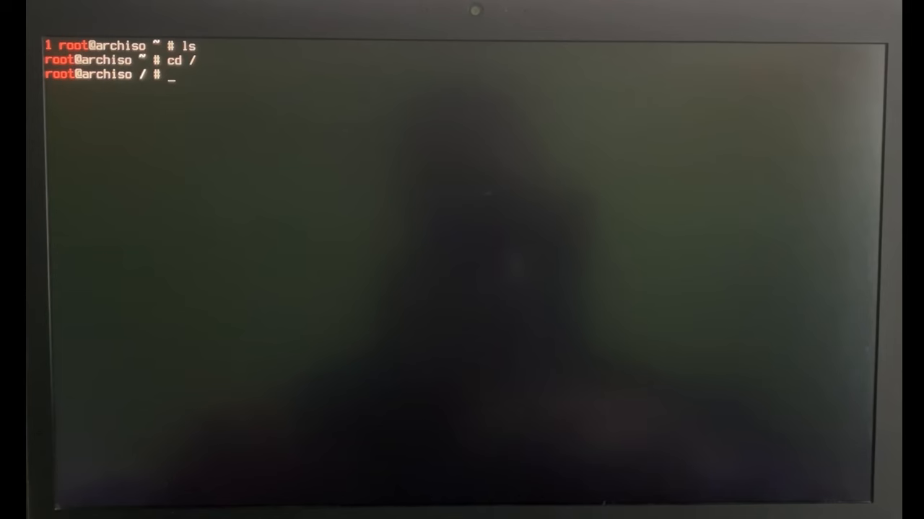
- Relaunch archinstall with --config user_configuration.json --creds user_credentials.json, settings pre-filled
{"action": "type", "text": "archinstall --config user_configuration.json --creds user_credentials.json"}
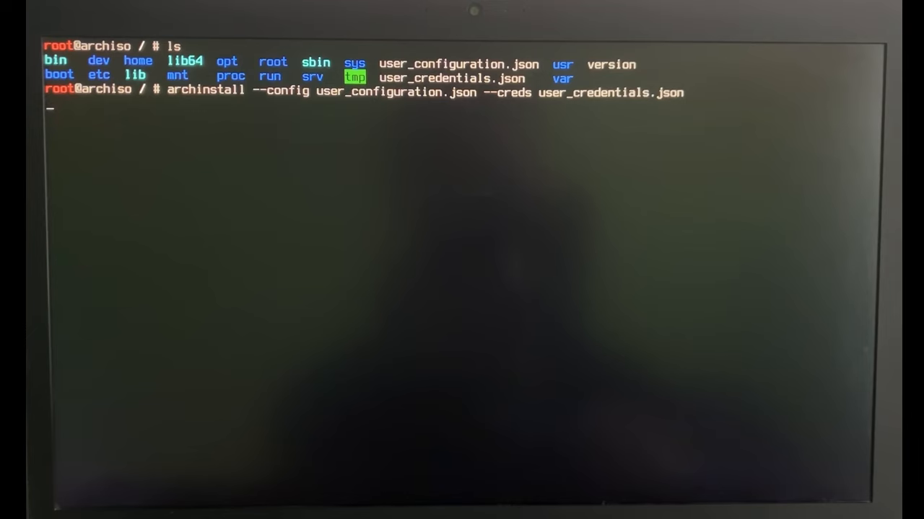
{"action": "key", "text": "Return"}
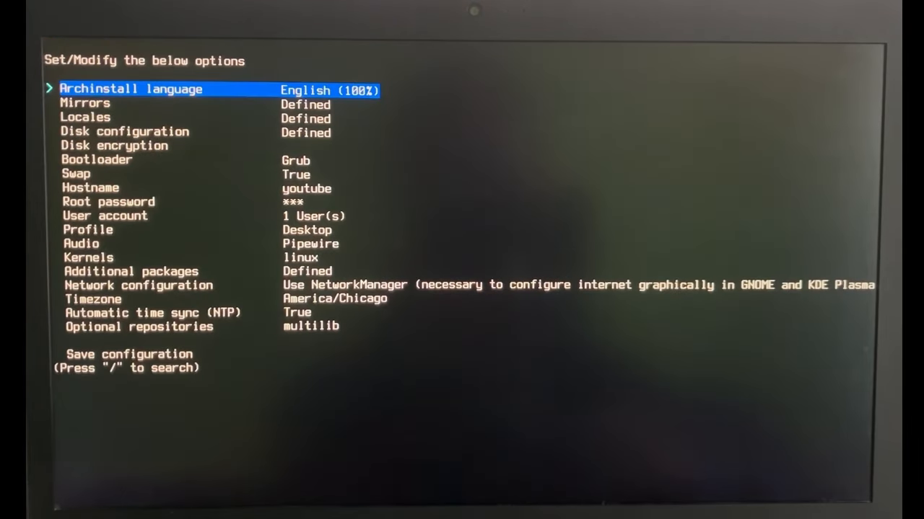
{"action": "key", "text": "down"}
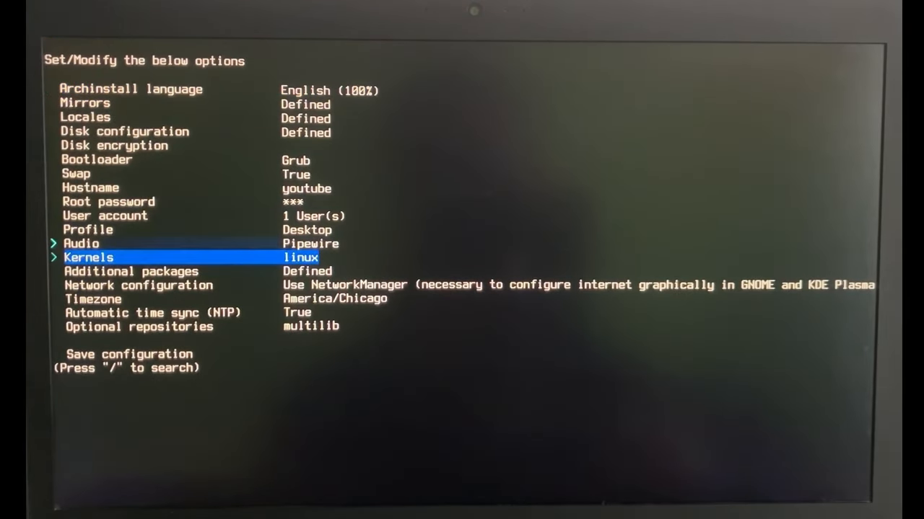